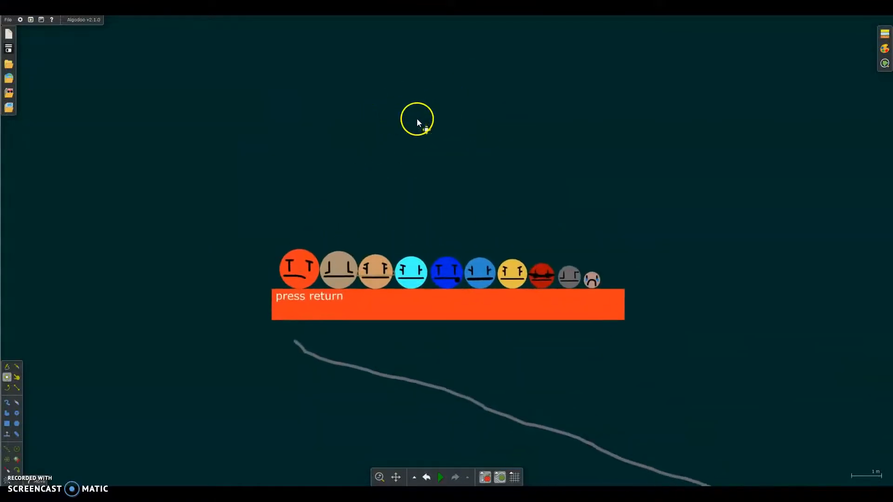
Start the simulation so the planet-faced balls roll down the blue zigzag ramps
key(Return)
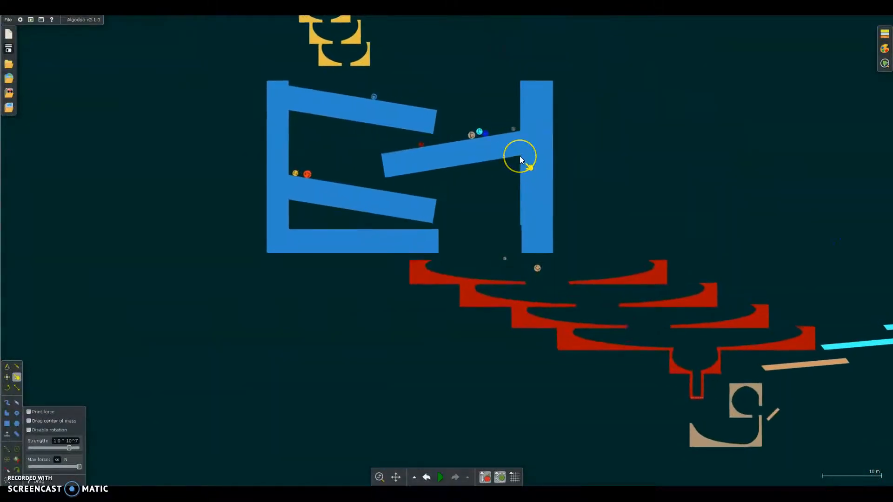
Grab a rolling marble and pull the group down through the red funnels to the tan ramp
click(440, 477)
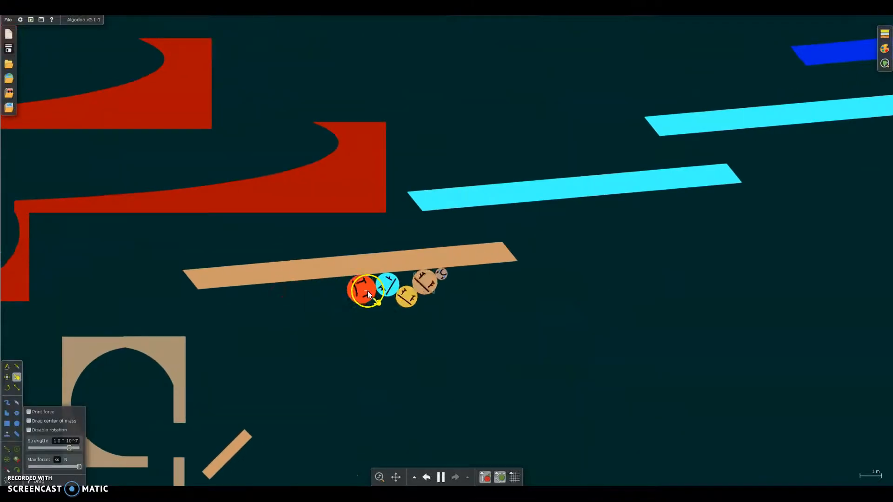
Zoom out to view the ball cluster on the cyan ramps above the red funnel basin
scroll(down, 3)
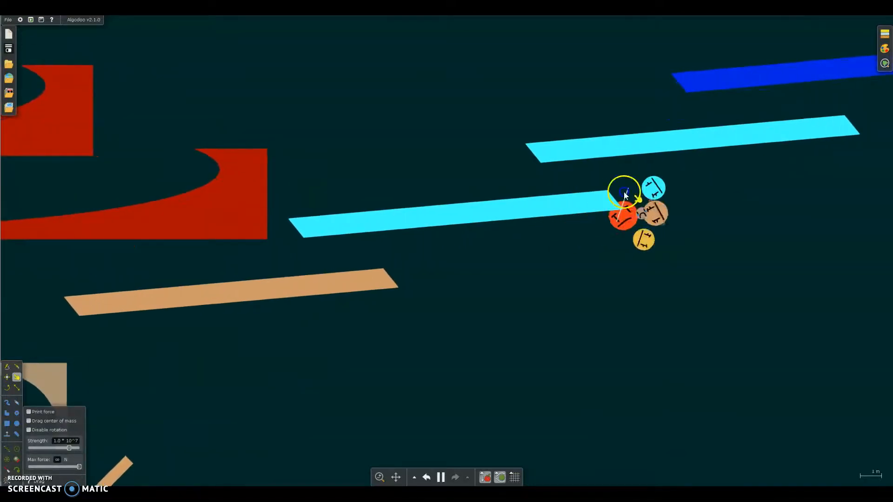
scroll(down, 3)
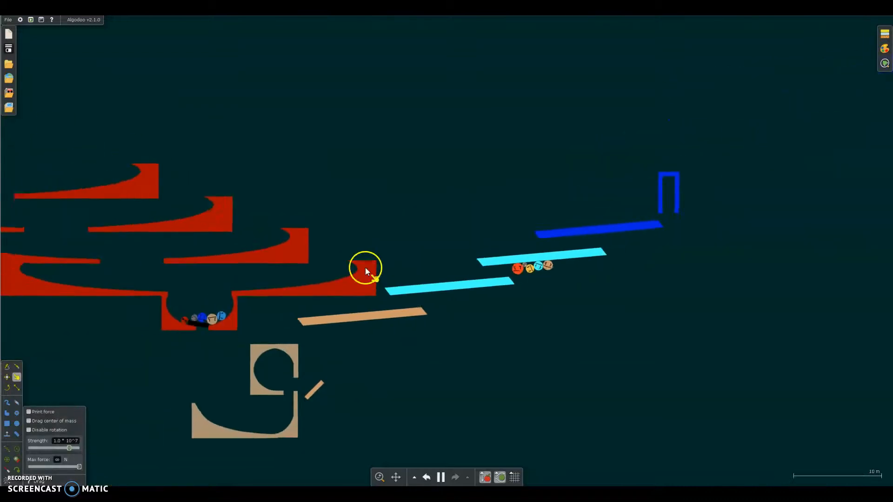